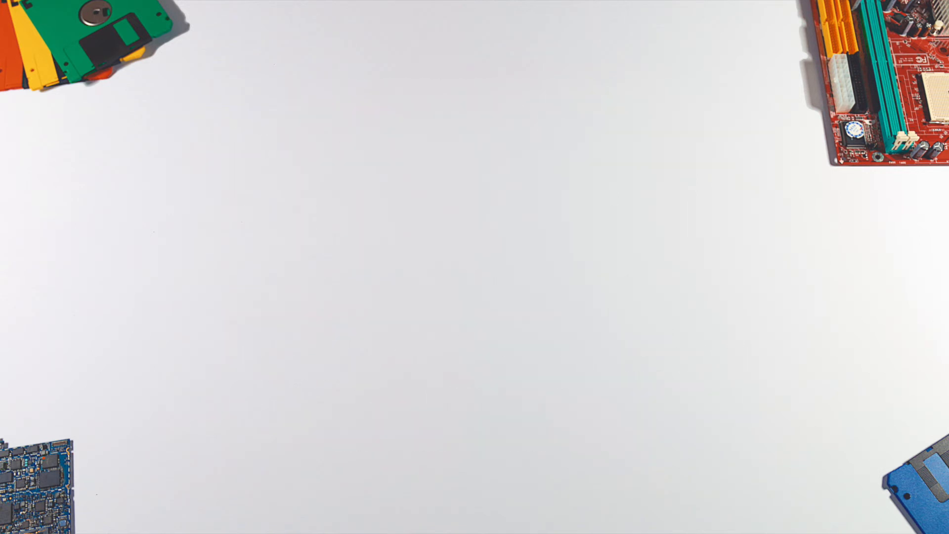
text(ilovemycutepuppy)
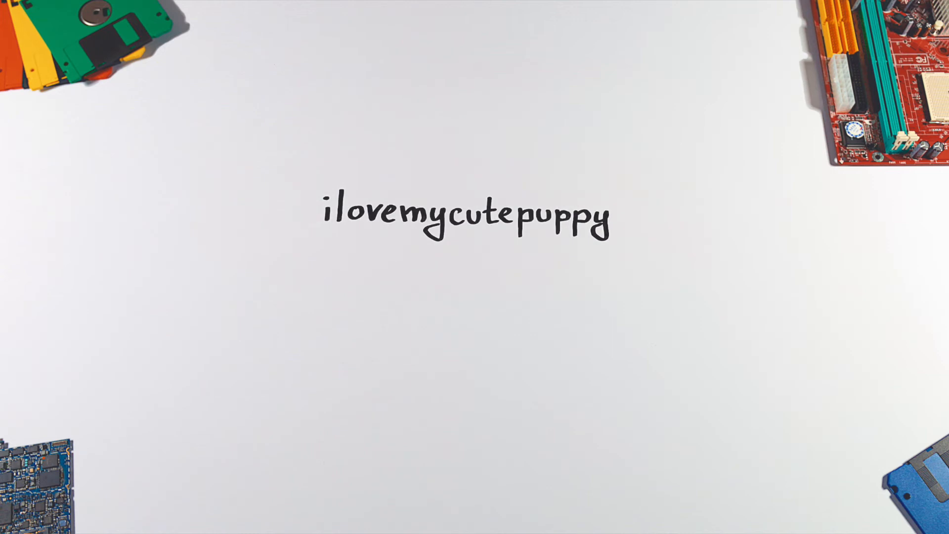